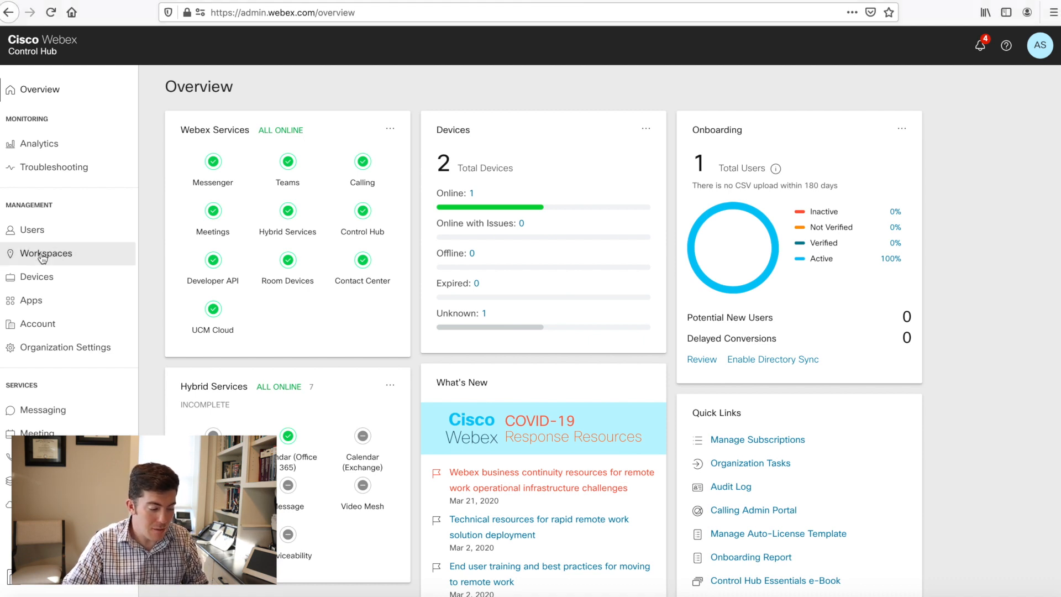
Step: Show the organization's workspaces, Adam's Office and Room Phone Space
click(44, 254)
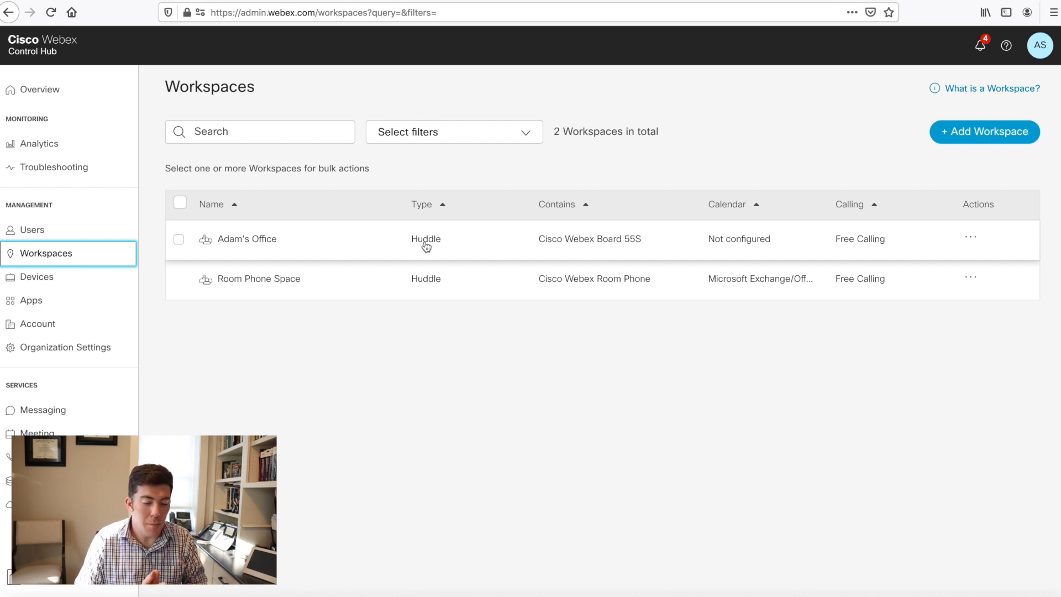
mouse_move(312, 246)
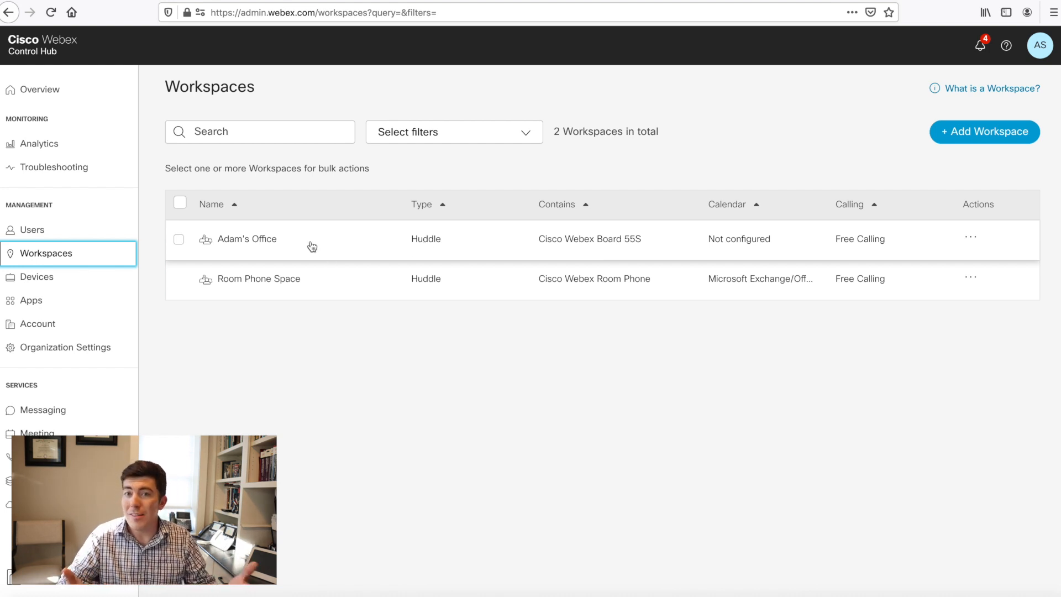
Step: Open Adam's Office to see its Webex Board 55S and real-time metrics
click(247, 239)
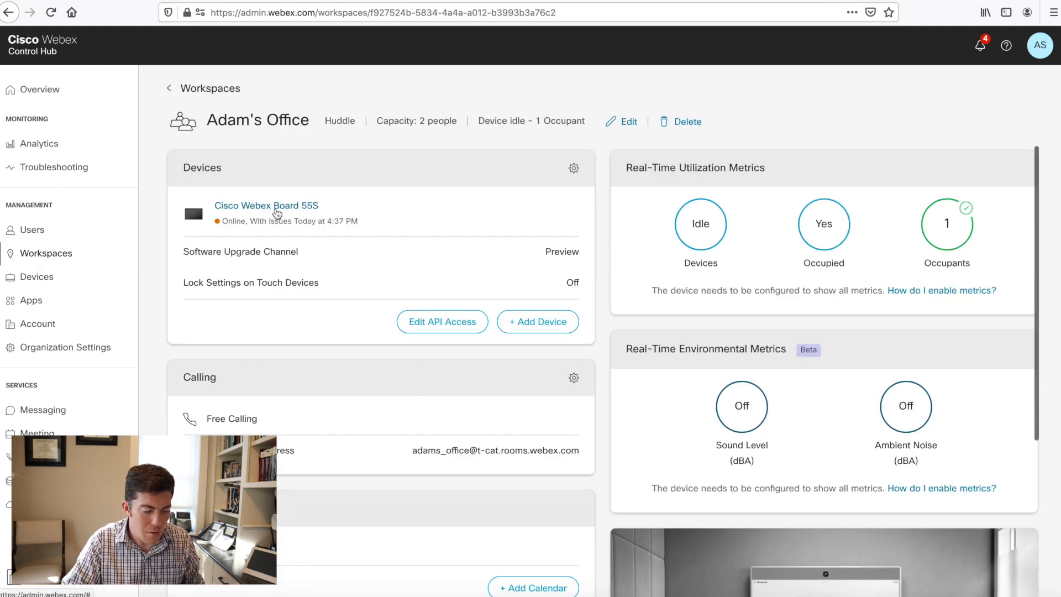
mouse_move(333, 219)
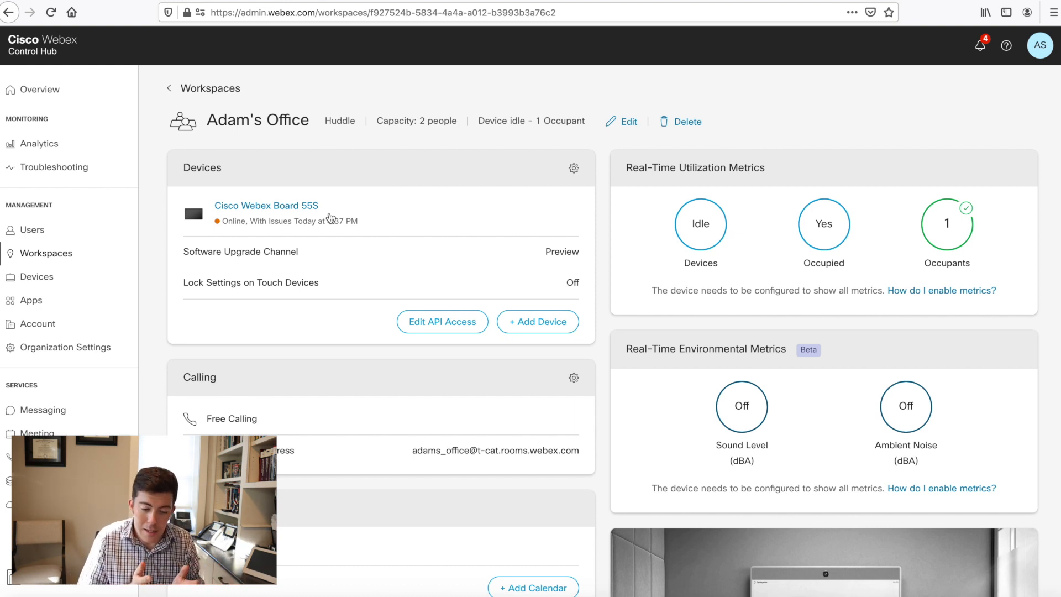
mouse_move(618, 182)
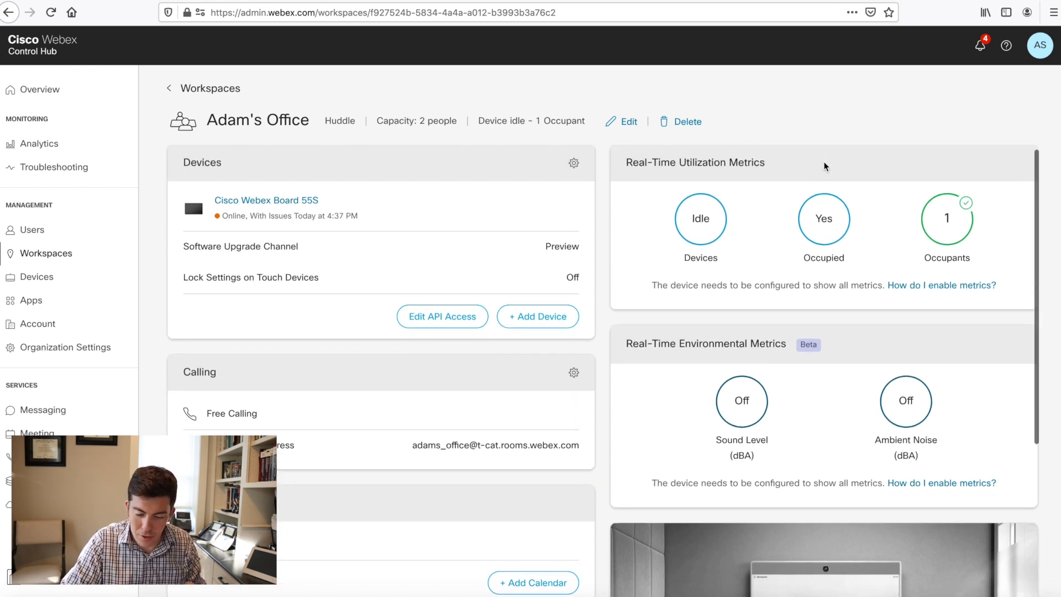
mouse_move(765, 210)
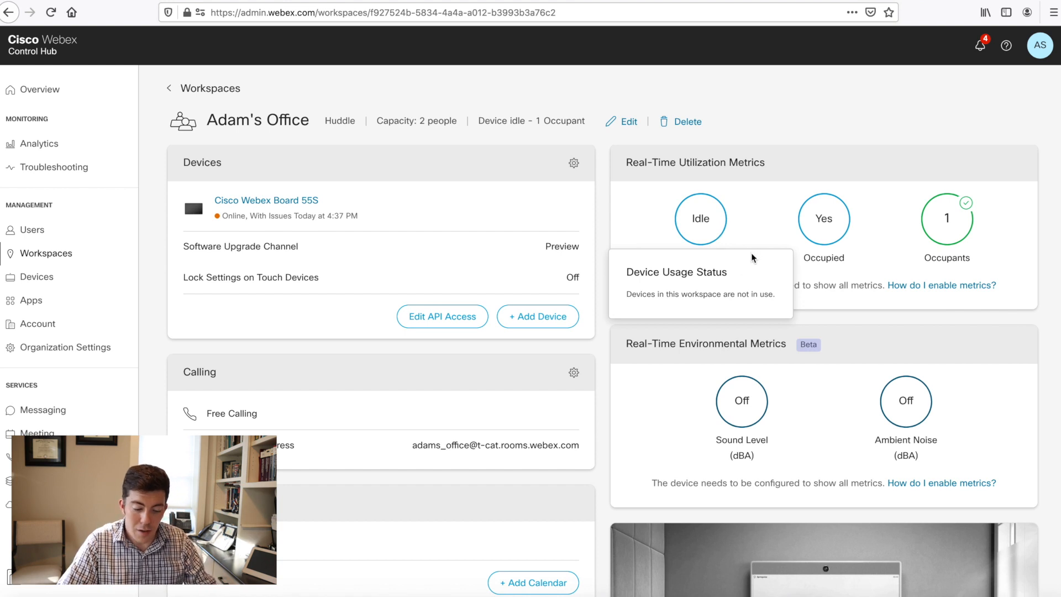
mouse_move(790, 180)
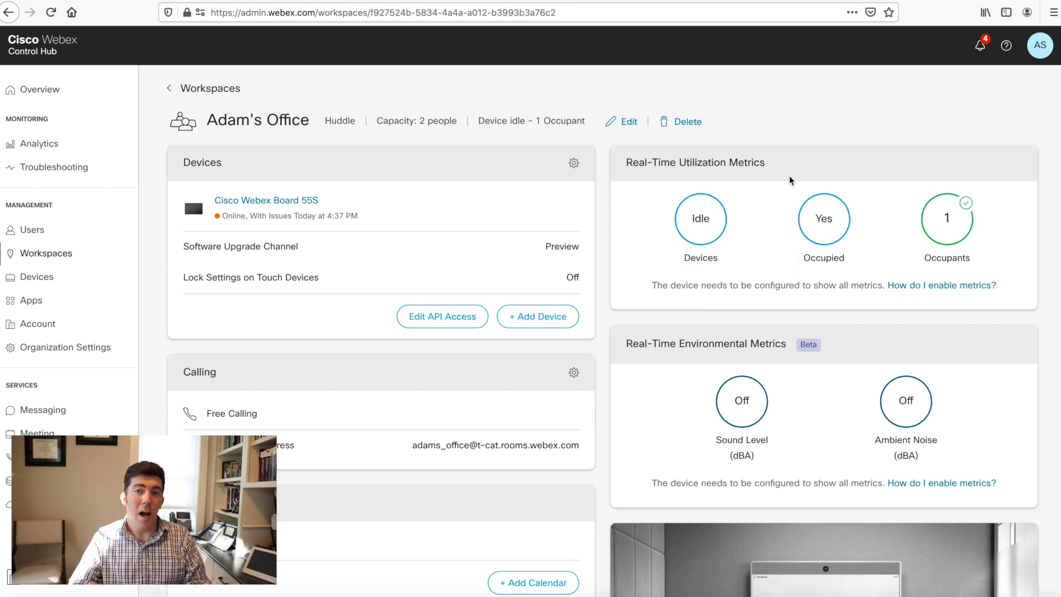
mouse_move(803, 215)
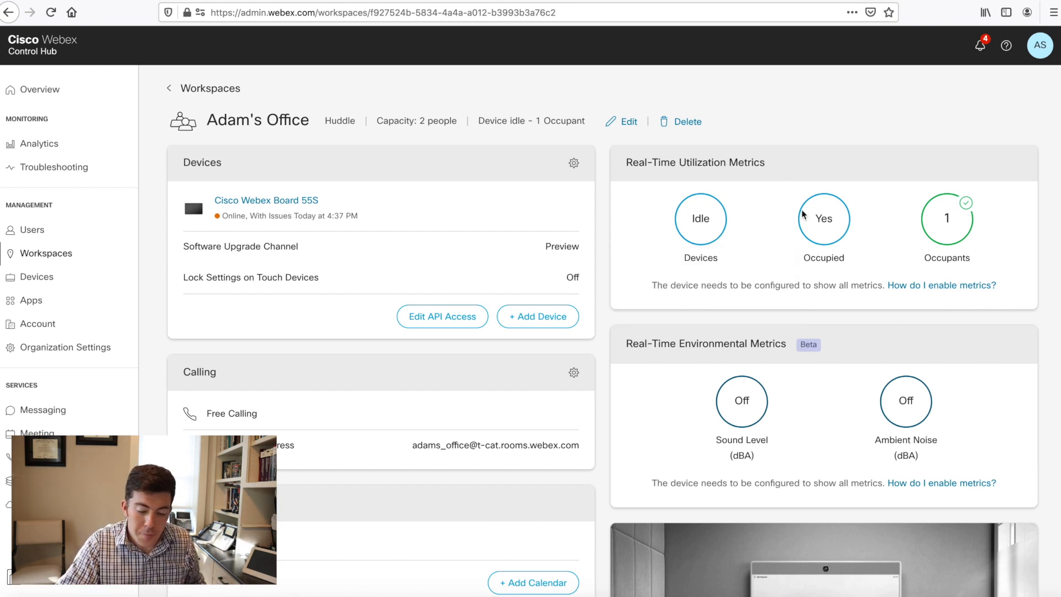
mouse_move(830, 220)
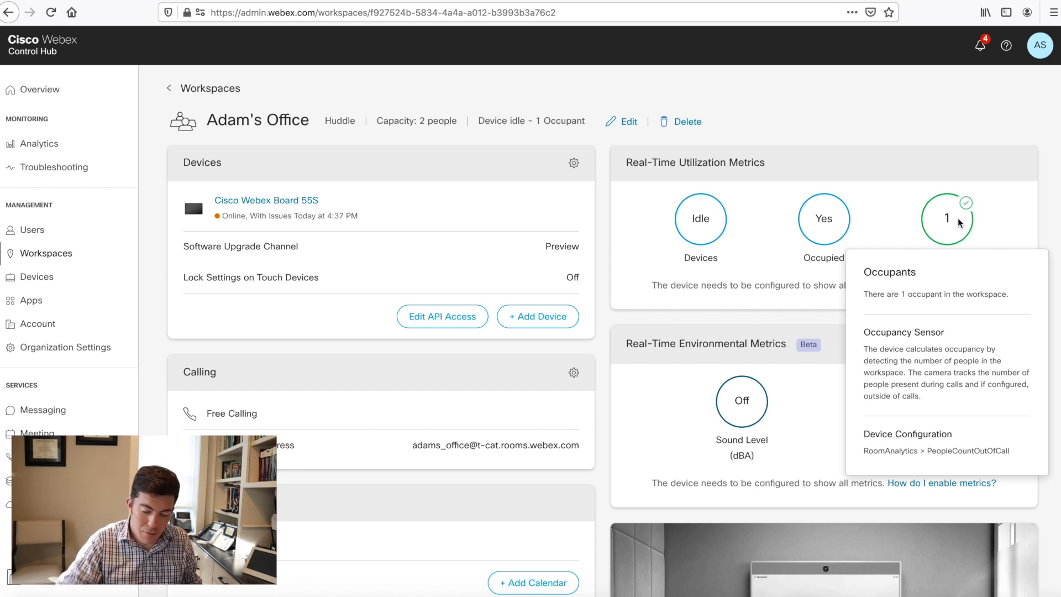
mouse_move(1004, 207)
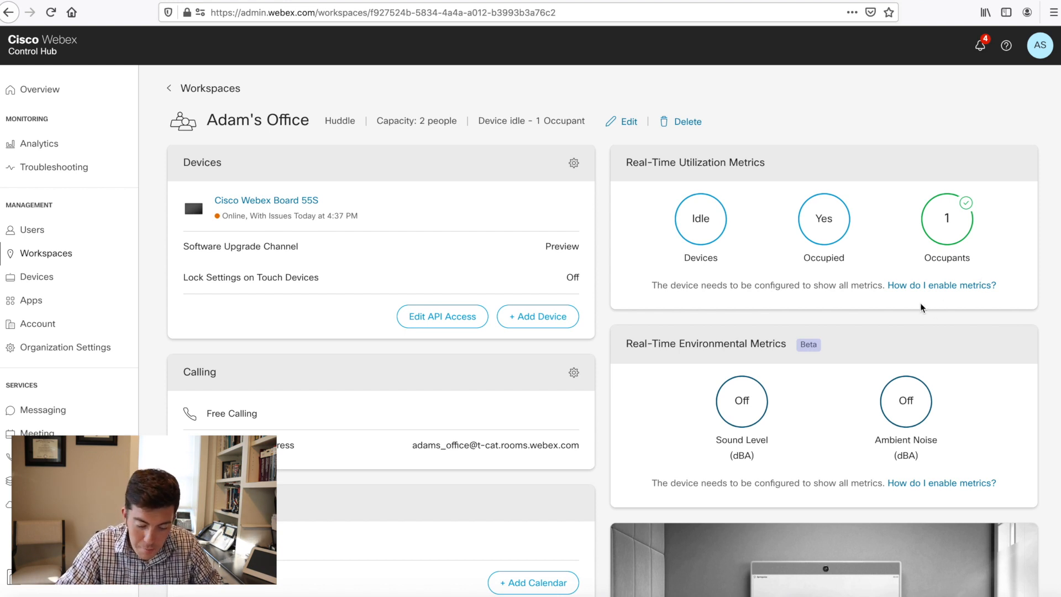
mouse_move(921, 292)
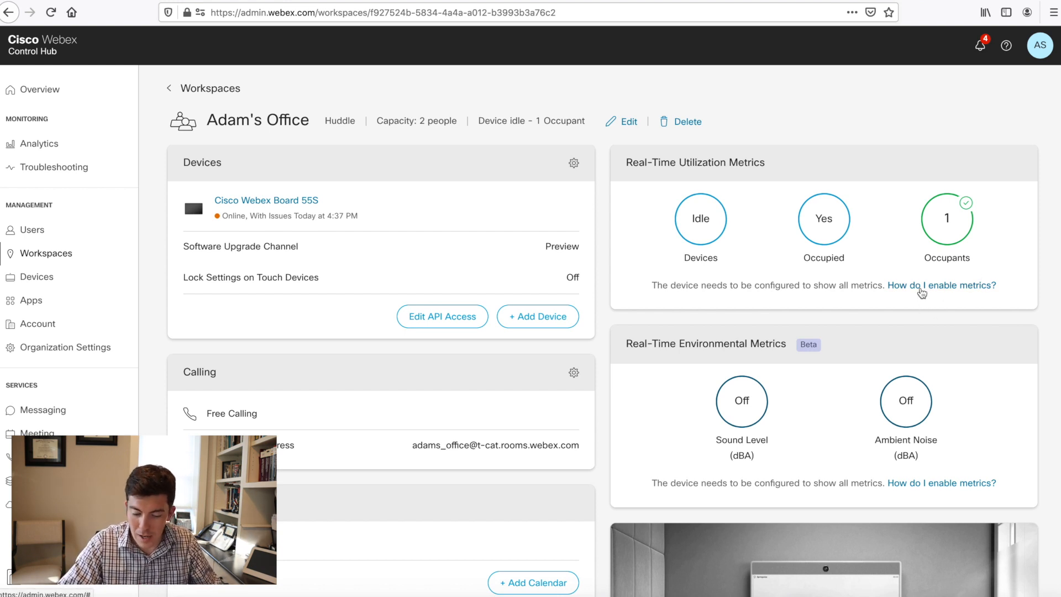
click(943, 285)
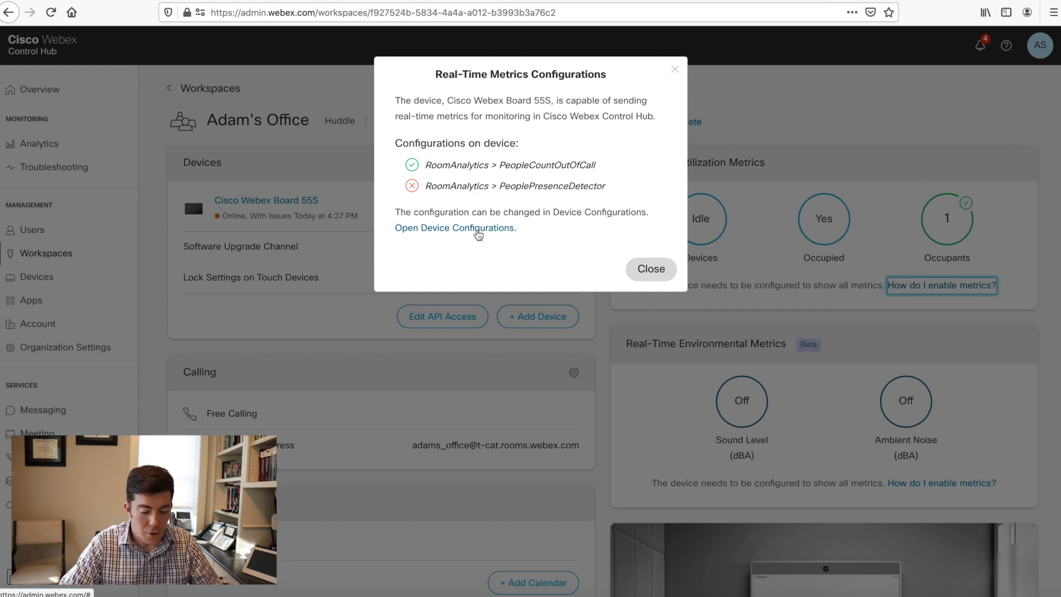
click(455, 228)
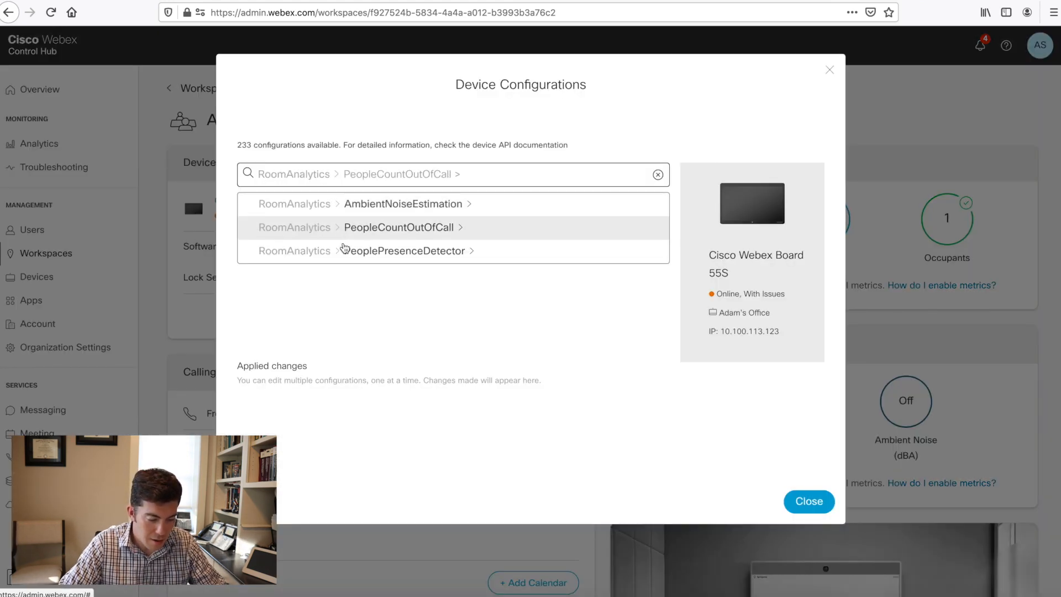
click(402, 250)
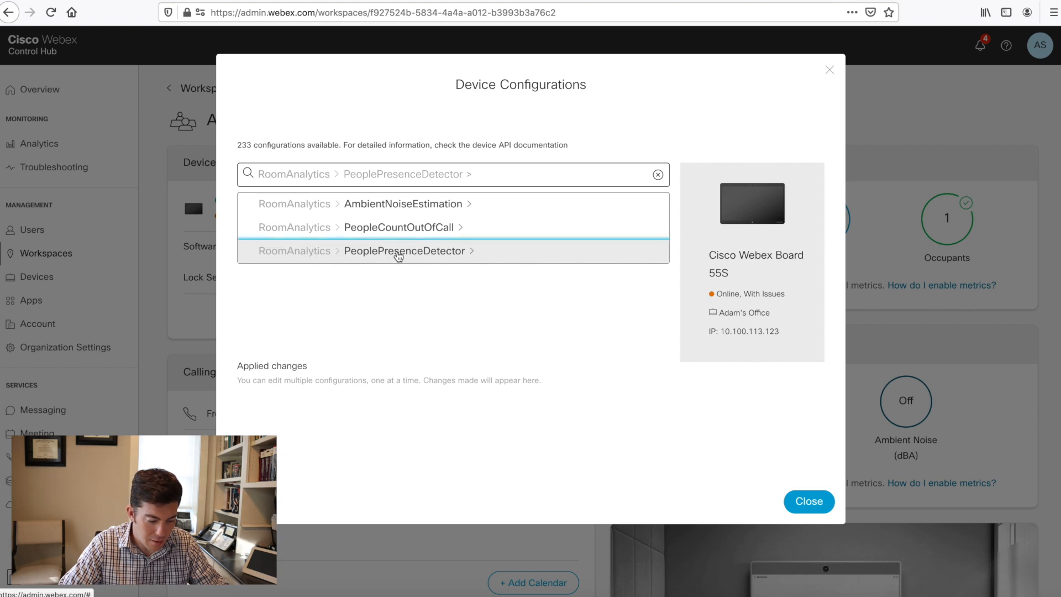
click(405, 251)
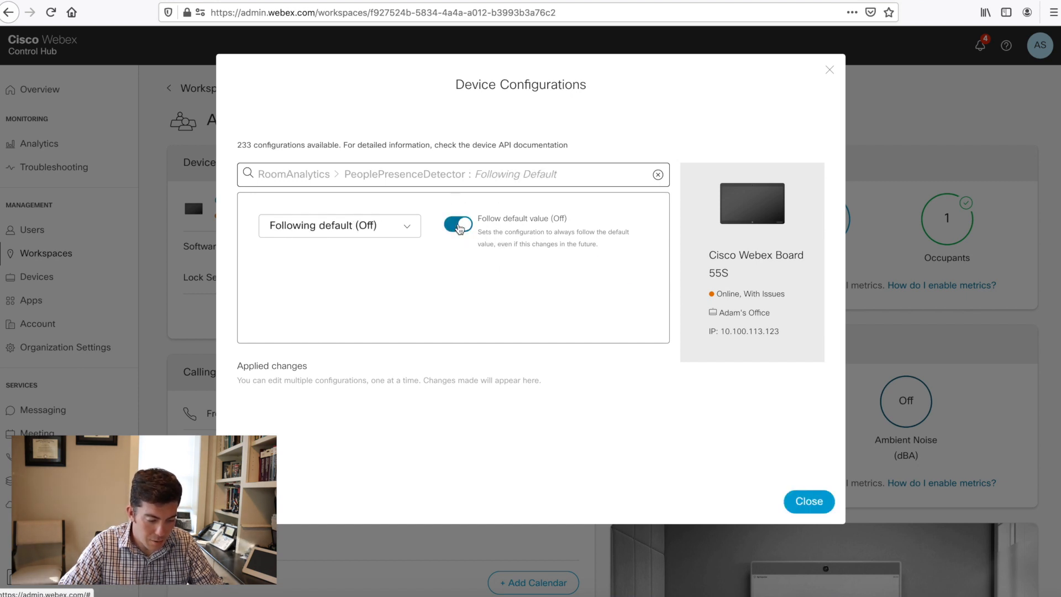
click(458, 224)
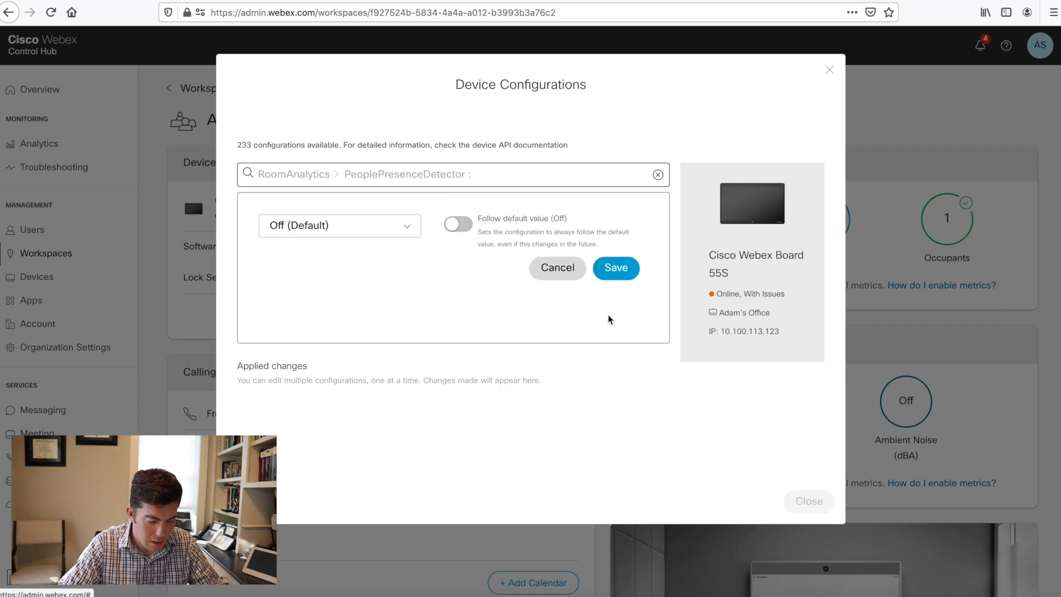
click(458, 224)
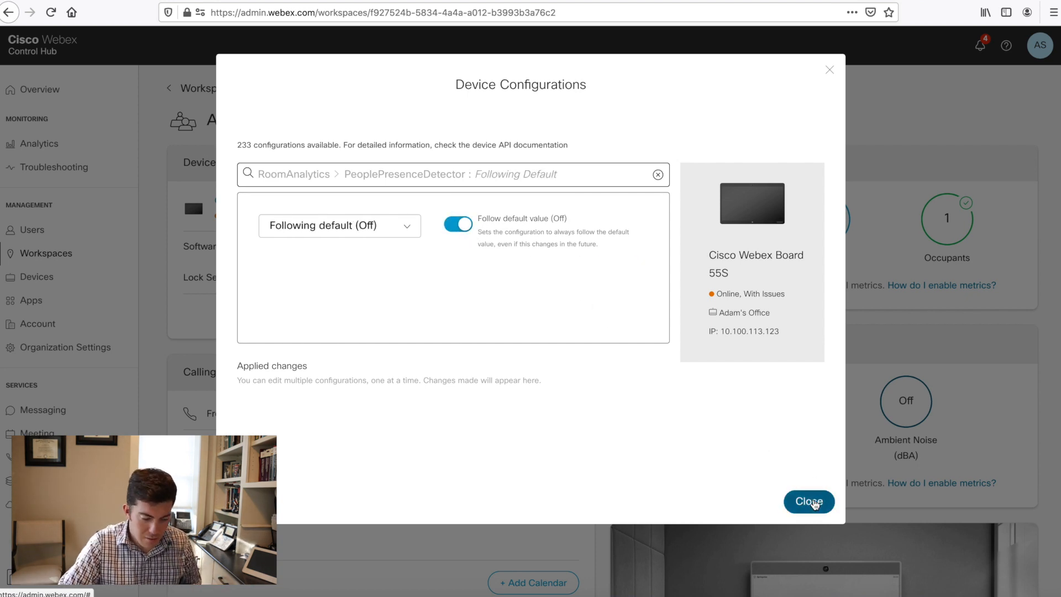
click(808, 501)
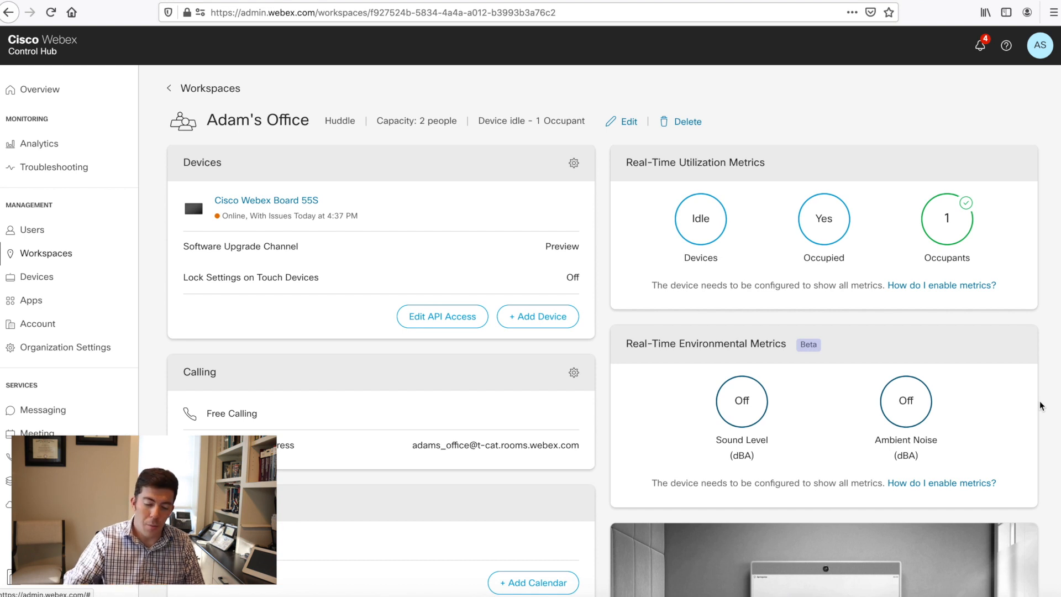
scroll(down, 3)
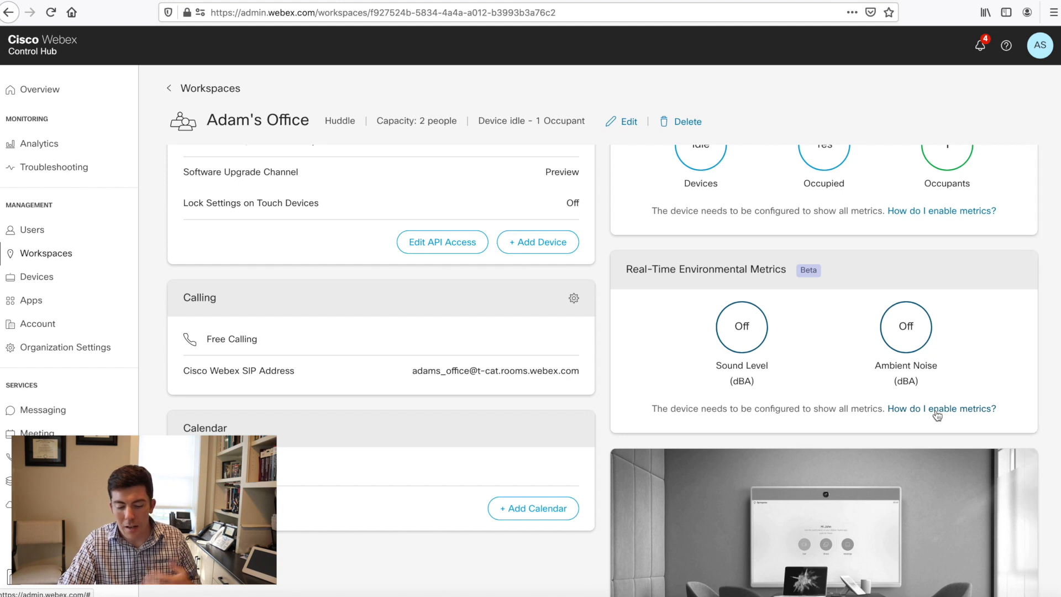
Step: Open the board's RoomAnalytics AmbientNoiseEstimation Mode configuration from the metrics help
click(943, 408)
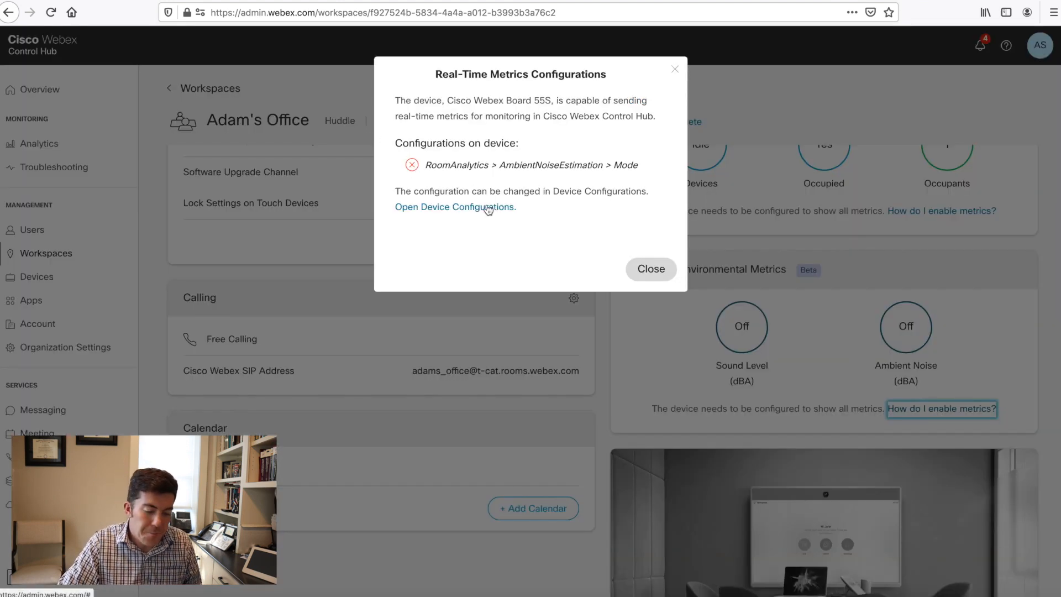
click(454, 207)
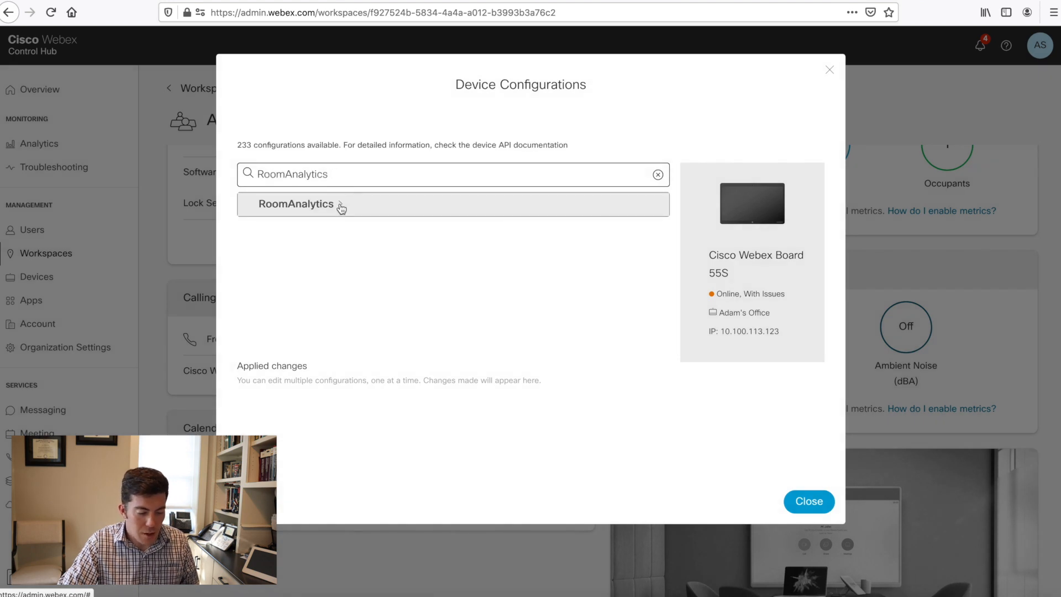
click(296, 204)
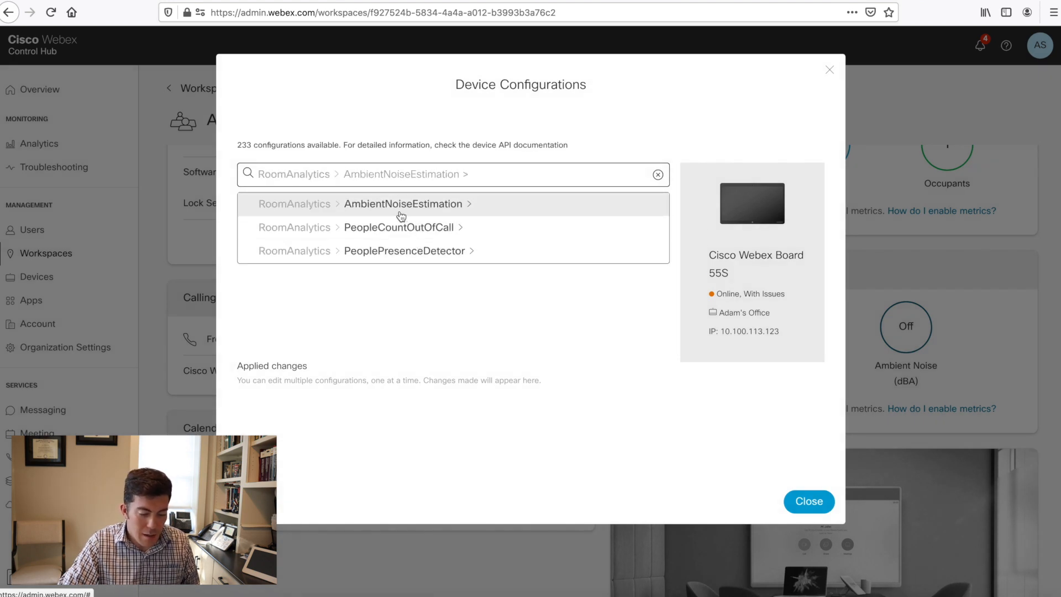
click(402, 204)
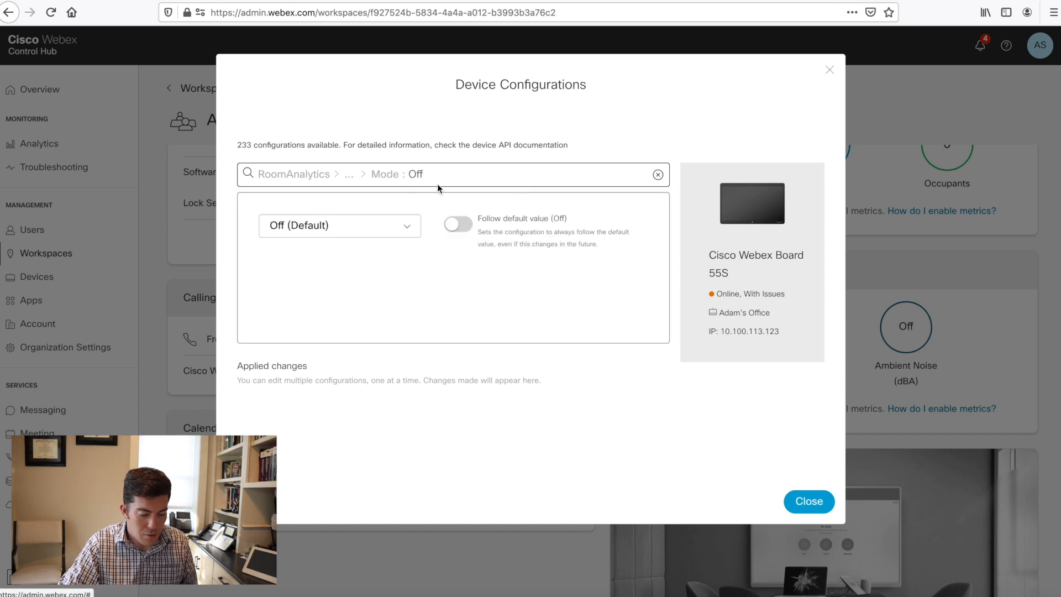
Step: Set AmbientNoiseEstimation Mode to follow default, save, and return to Adam's Office
click(458, 224)
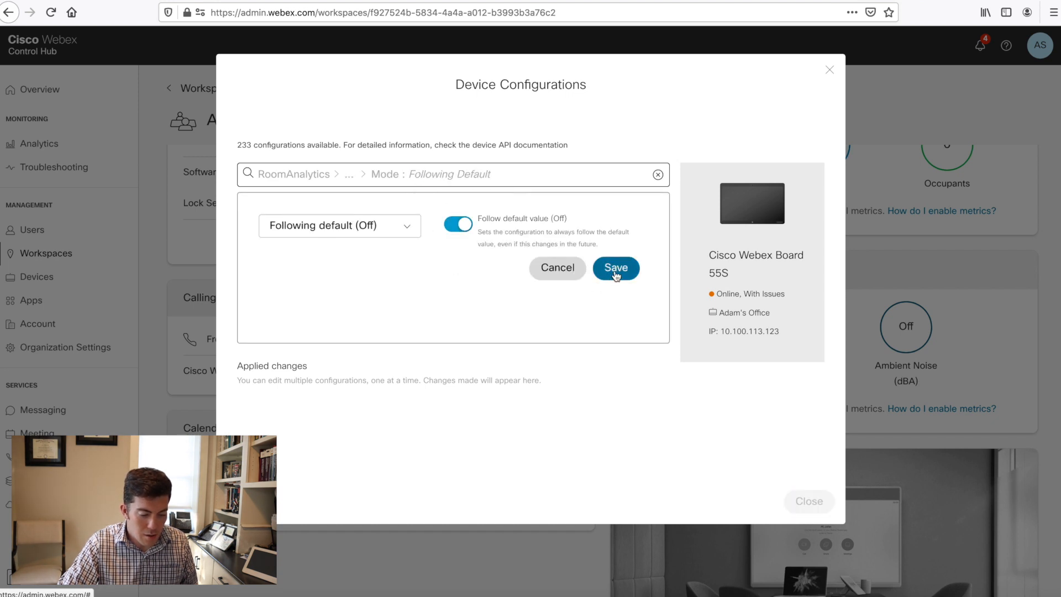
click(616, 269)
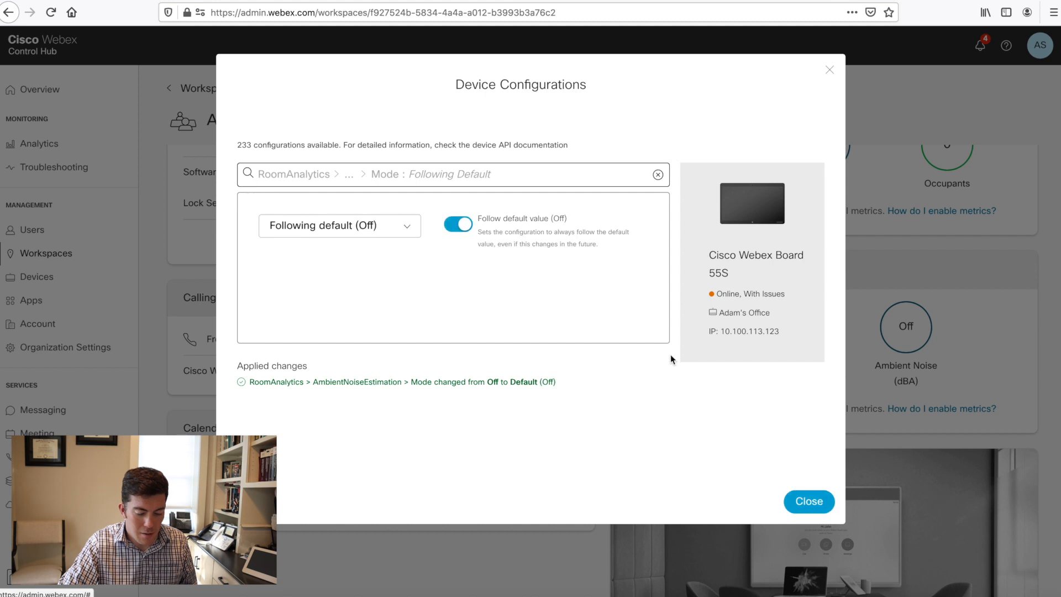
click(810, 501)
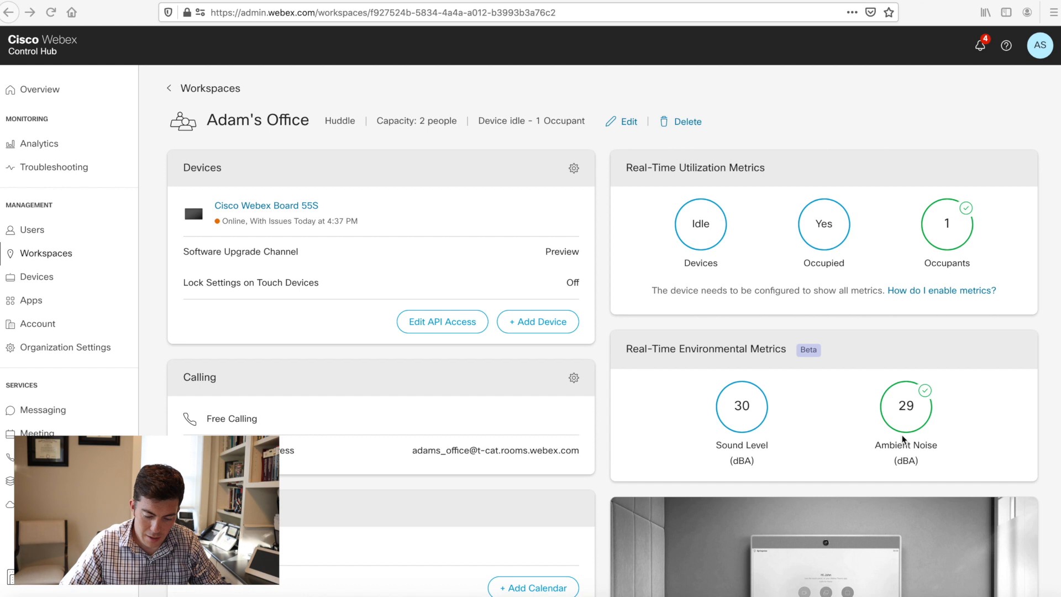
mouse_move(728, 454)
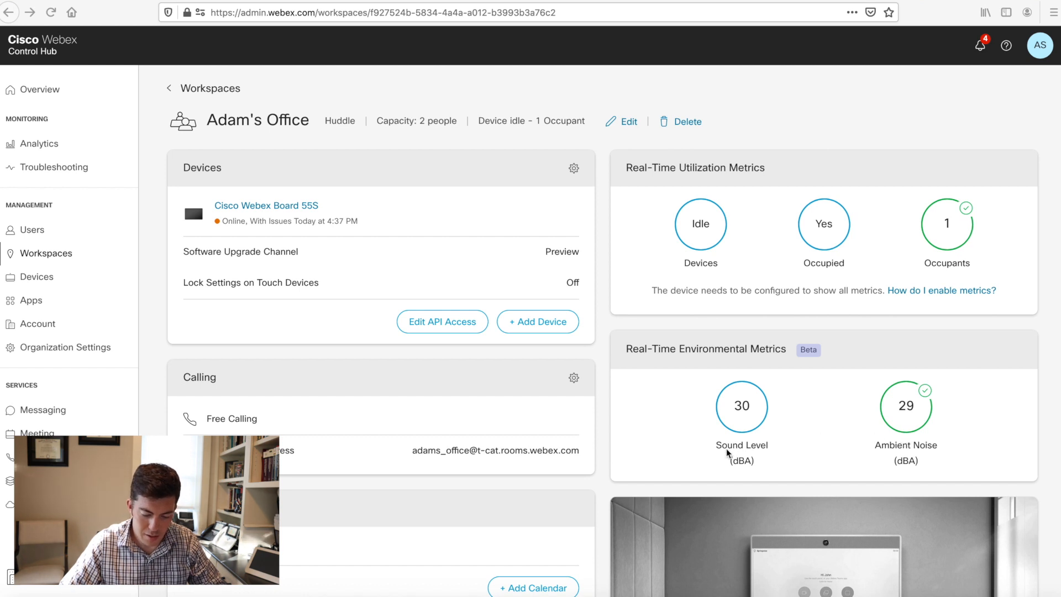
mouse_move(917, 453)
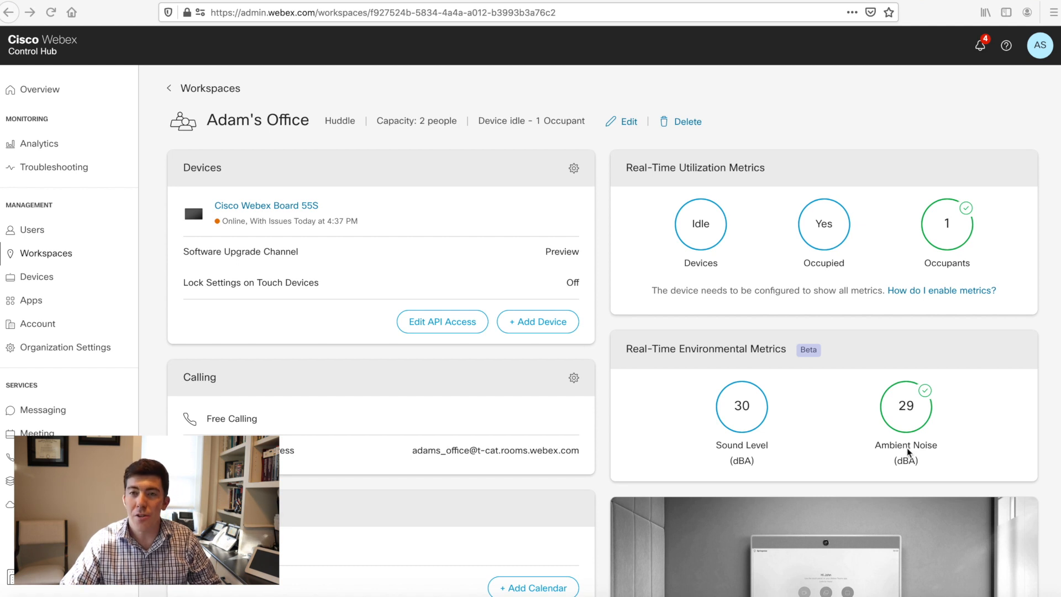
mouse_move(989, 439)
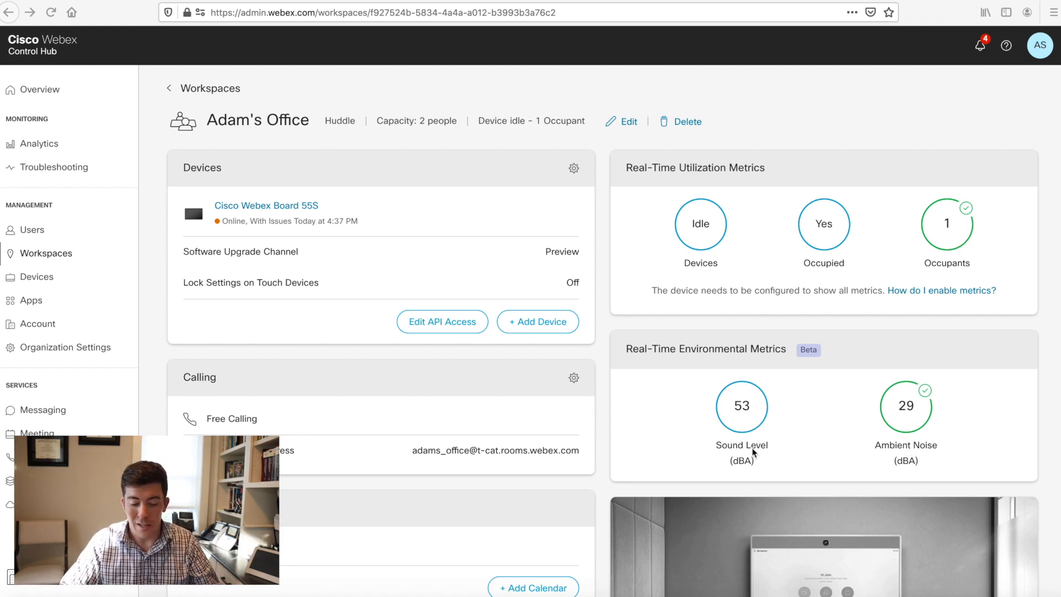
mouse_move(745, 421)
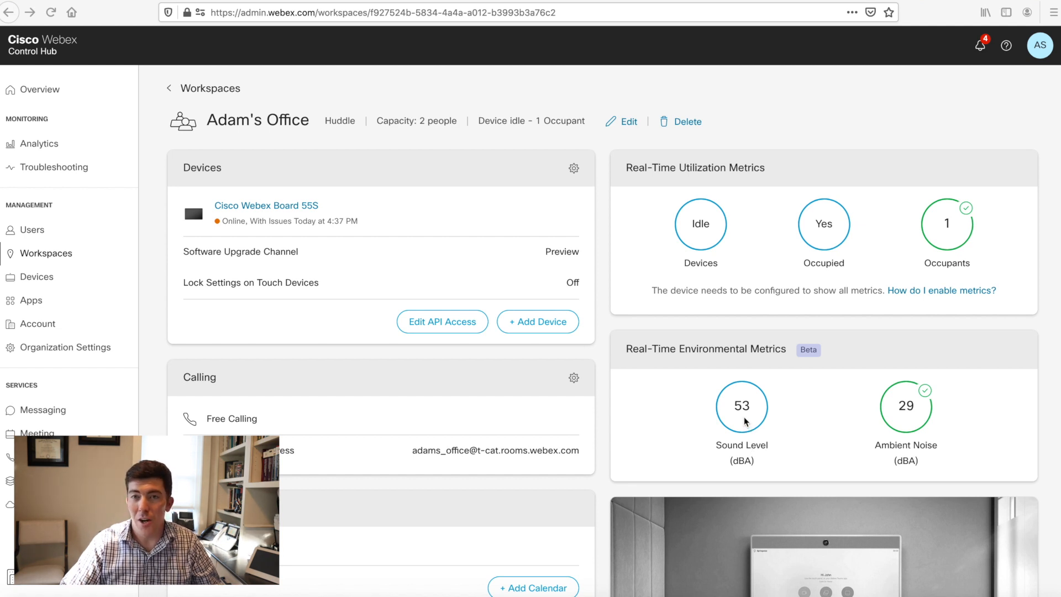